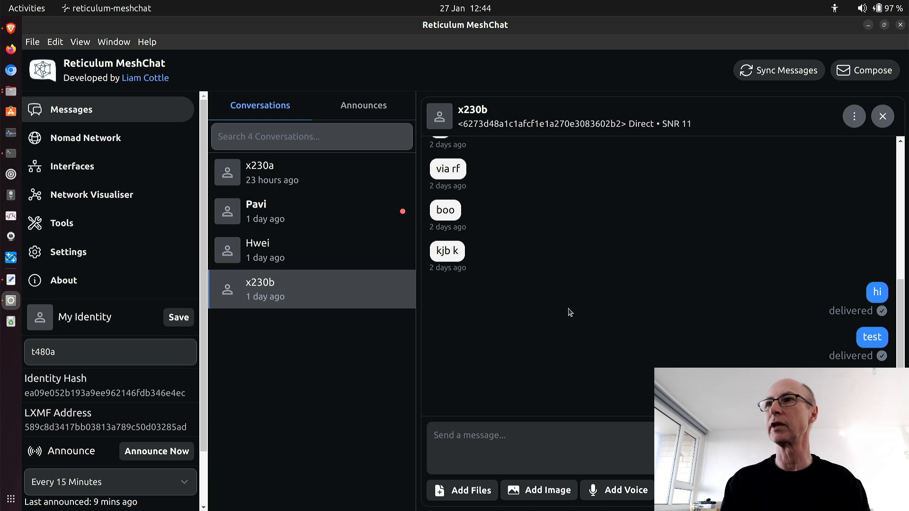
pyautogui.moveTo(555, 286)
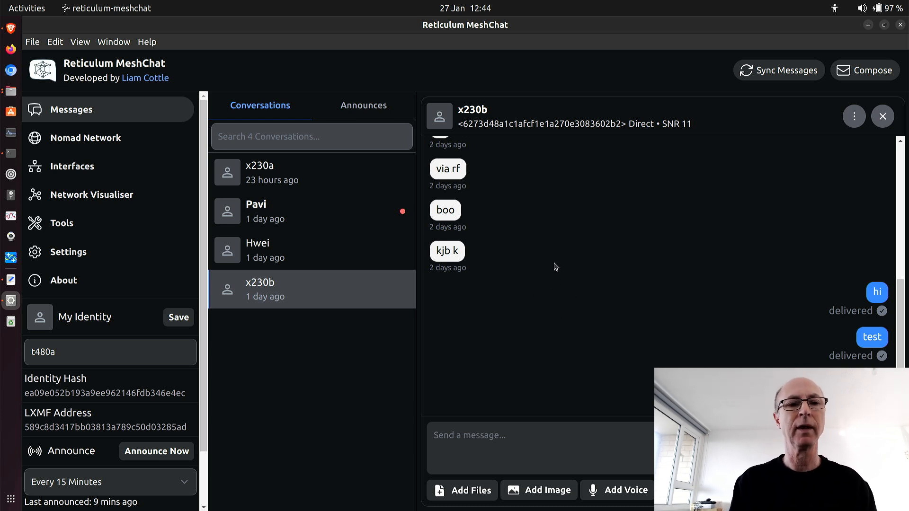
pyautogui.moveTo(569, 233)
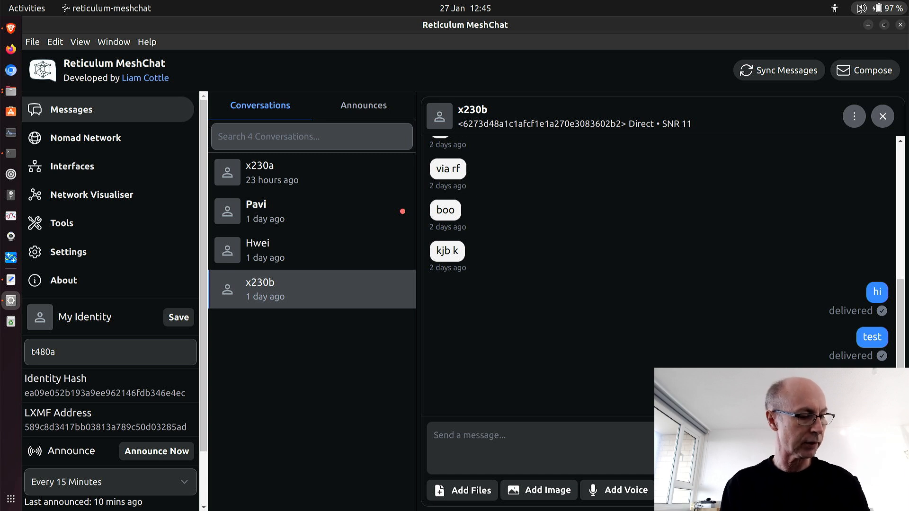
pyautogui.moveTo(789, 4)
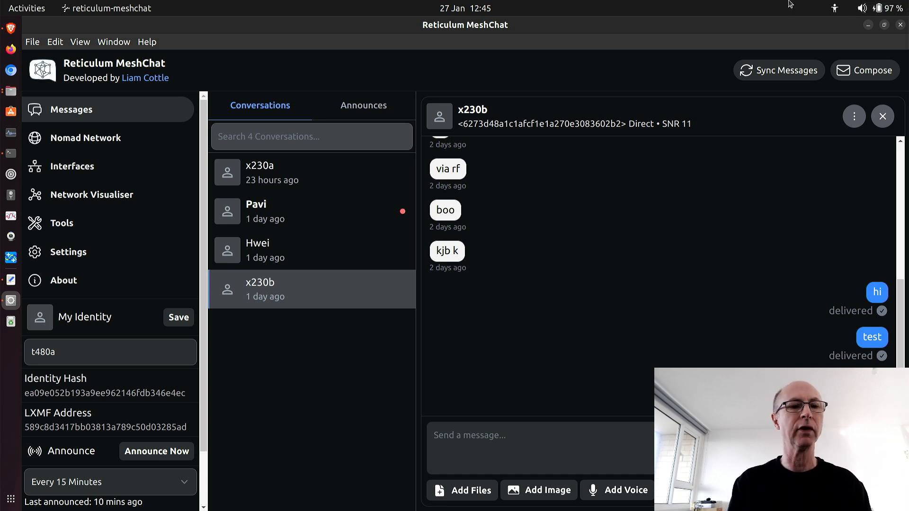
pyautogui.moveTo(236, 24)
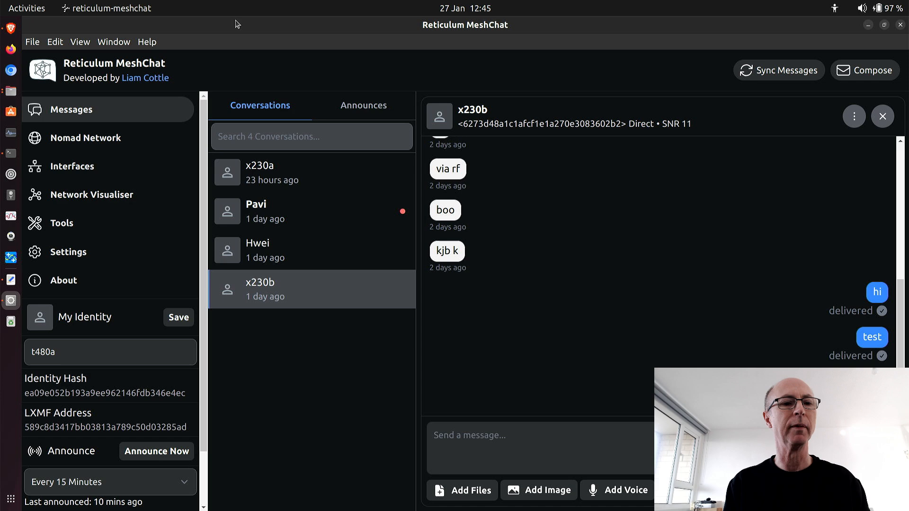
pyautogui.moveTo(101, 182)
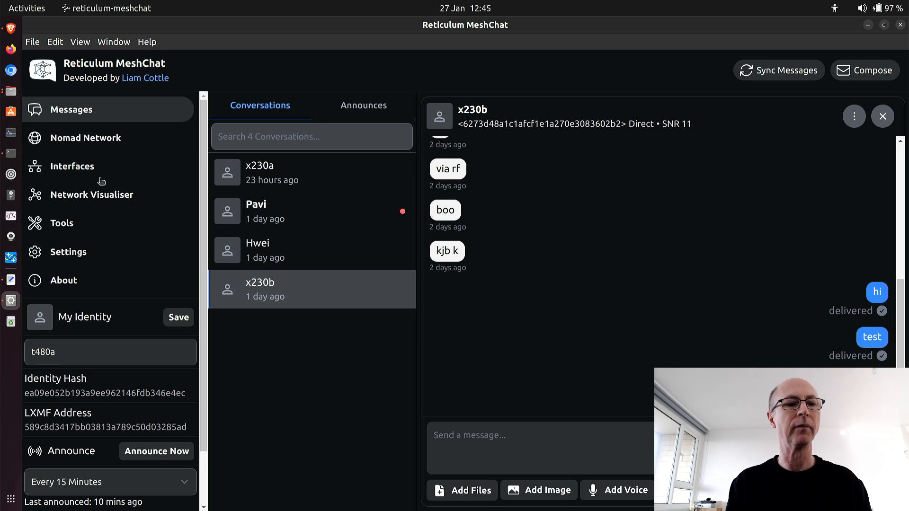
# Step: Show the Interfaces overview with RNode1 connected on 867.5 MHz and the others disconnected
pyautogui.click(72, 167)
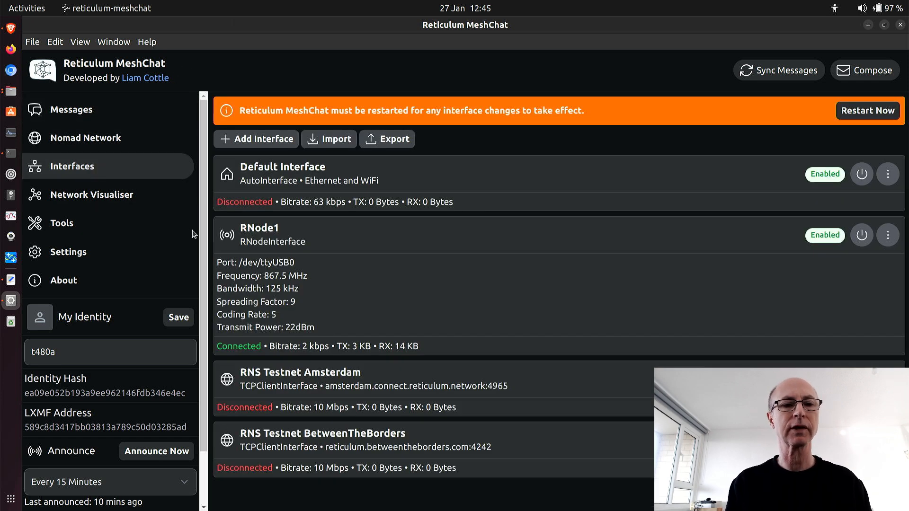
pyautogui.moveTo(436, 282)
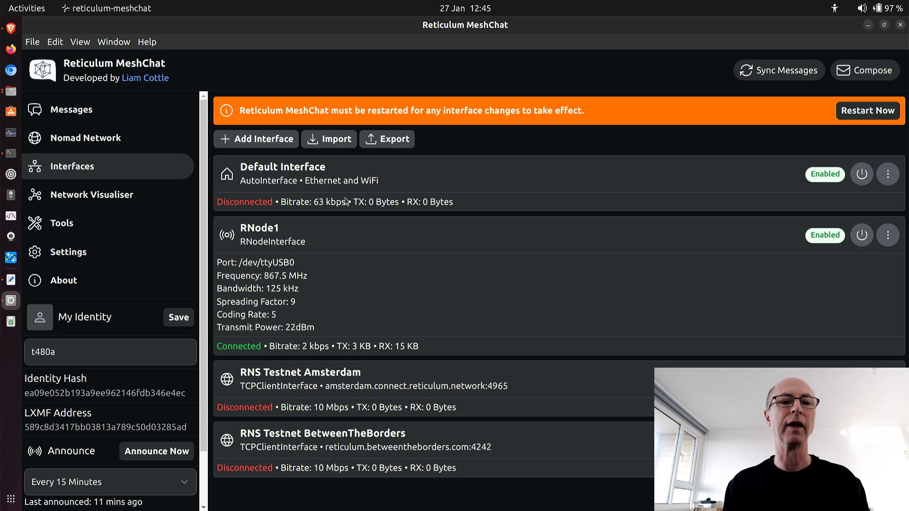
pyautogui.moveTo(332, 177)
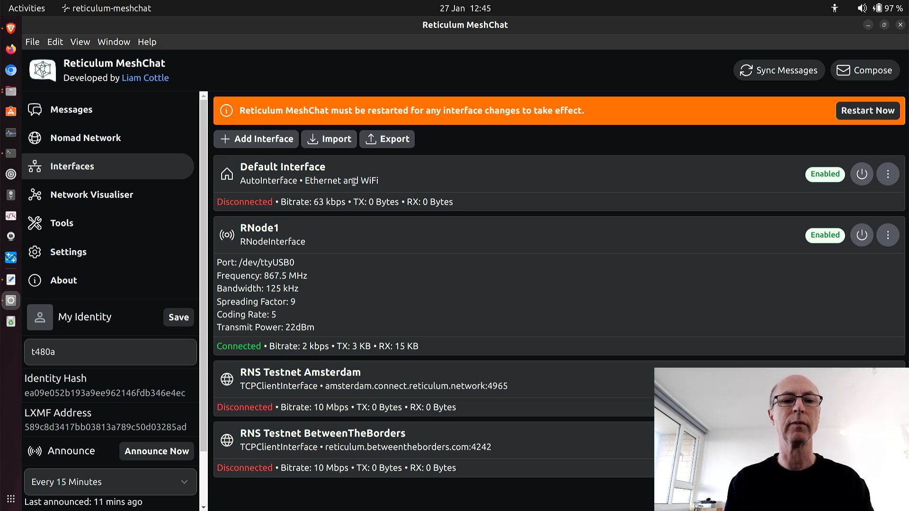
pyautogui.moveTo(259, 200)
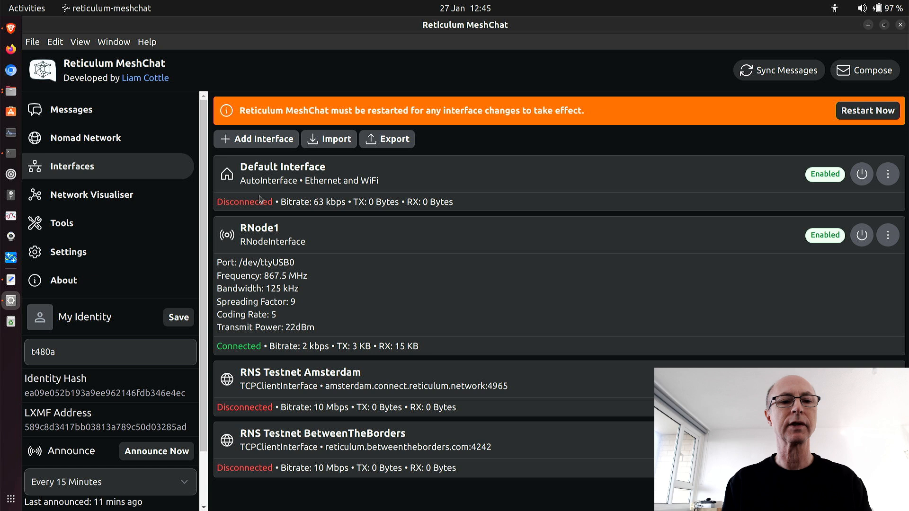
pyautogui.moveTo(371, 374)
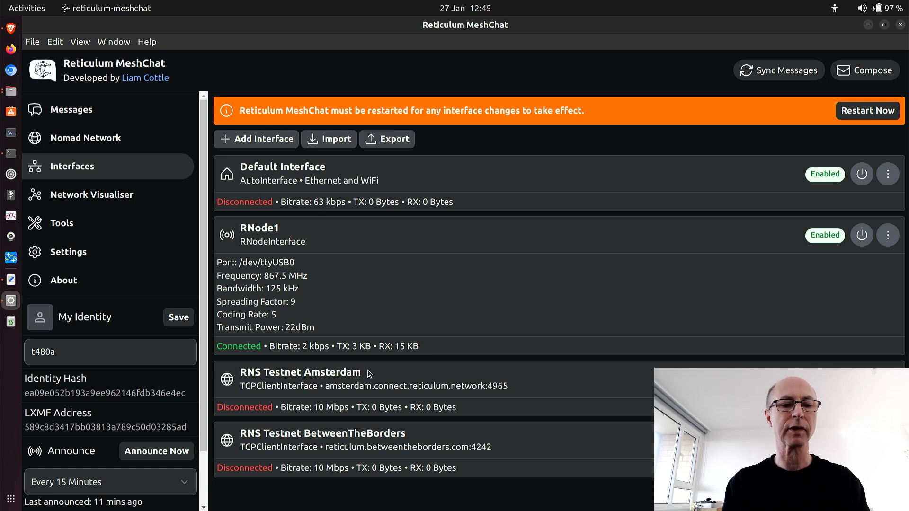
pyautogui.moveTo(323, 400)
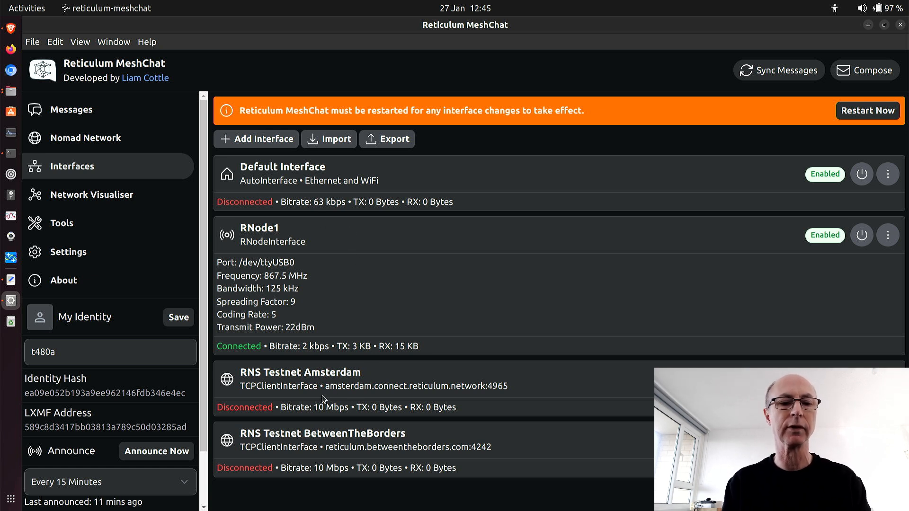
pyautogui.moveTo(328, 447)
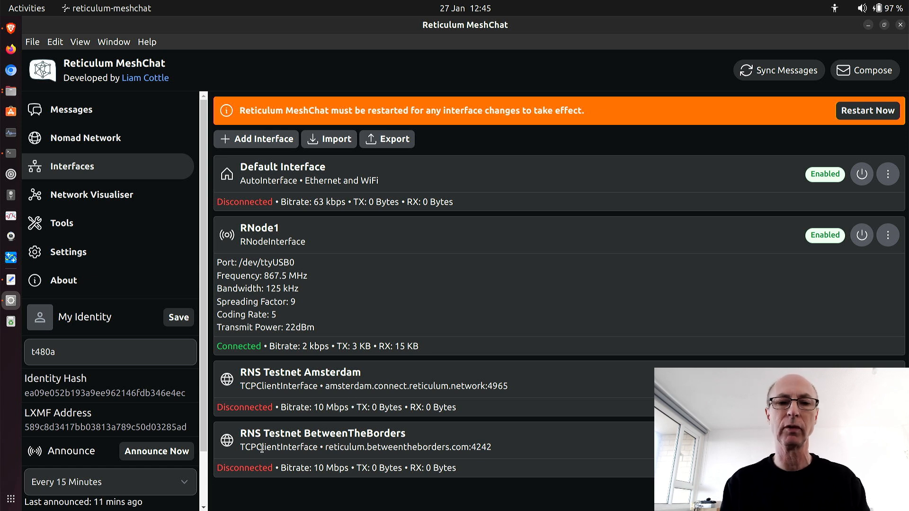
pyautogui.moveTo(356, 286)
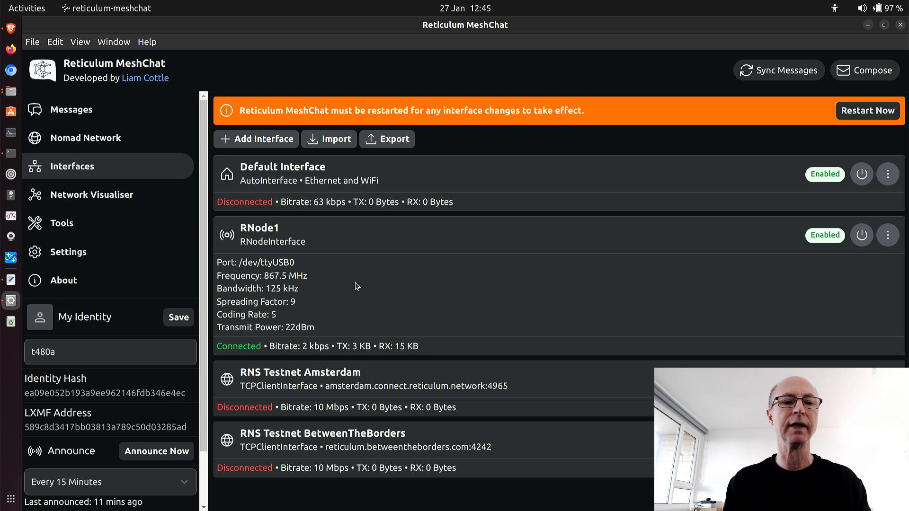
pyautogui.moveTo(329, 284)
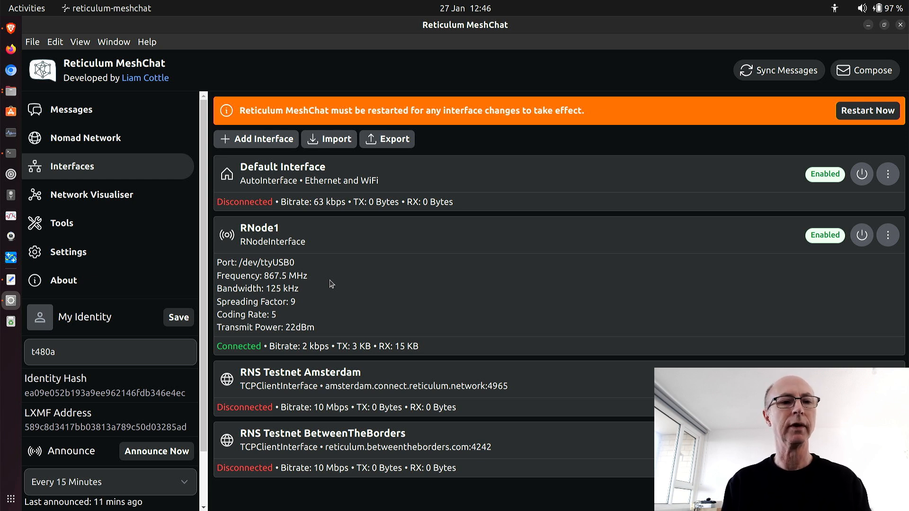
pyautogui.moveTo(76, 109)
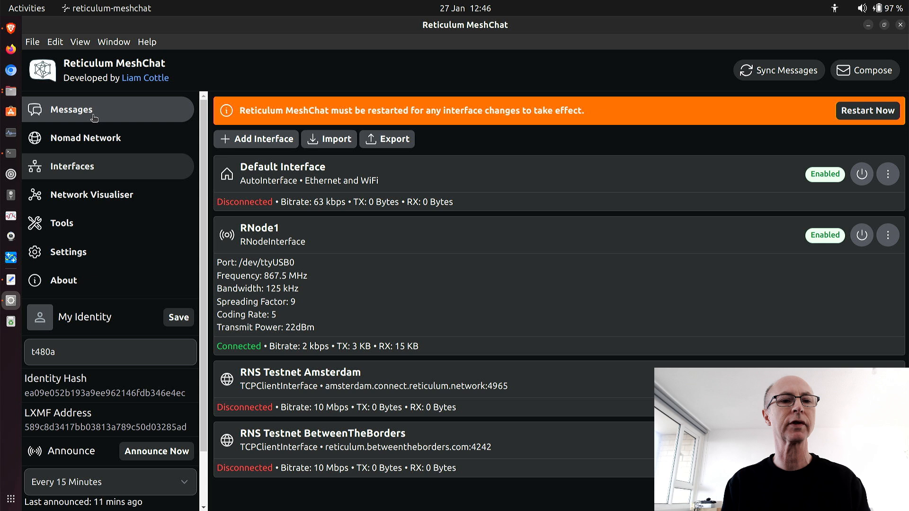
# Step: Return to Messages, reopen the x230b conversation and bring up its actions menu to ping it
pyautogui.click(72, 110)
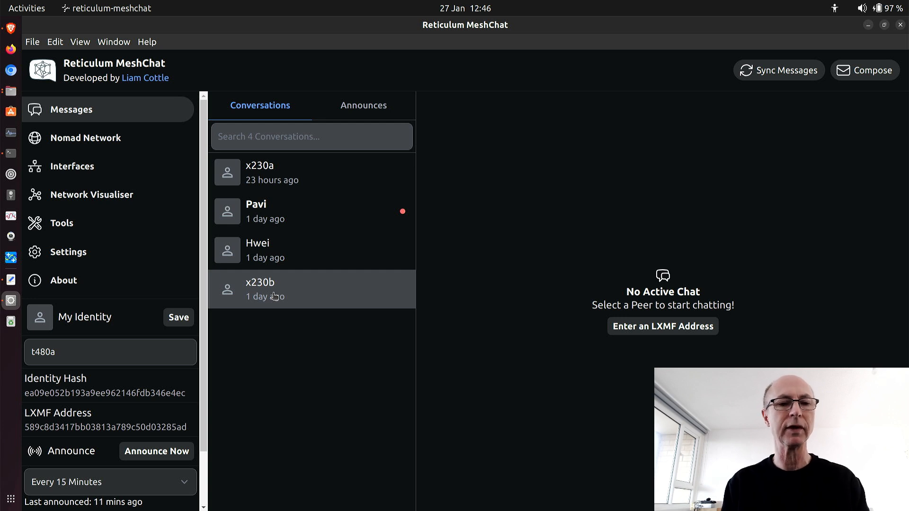
pyautogui.moveTo(312, 172)
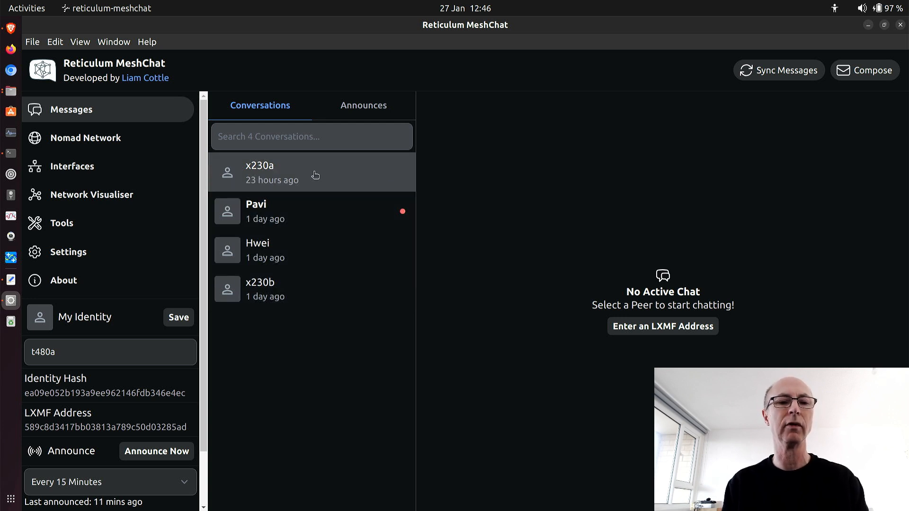
pyautogui.moveTo(301, 239)
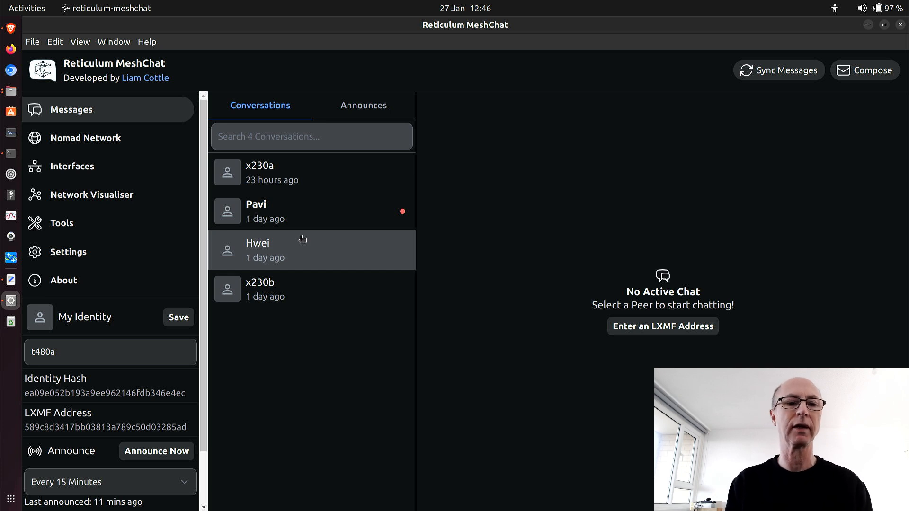
pyautogui.click(311, 290)
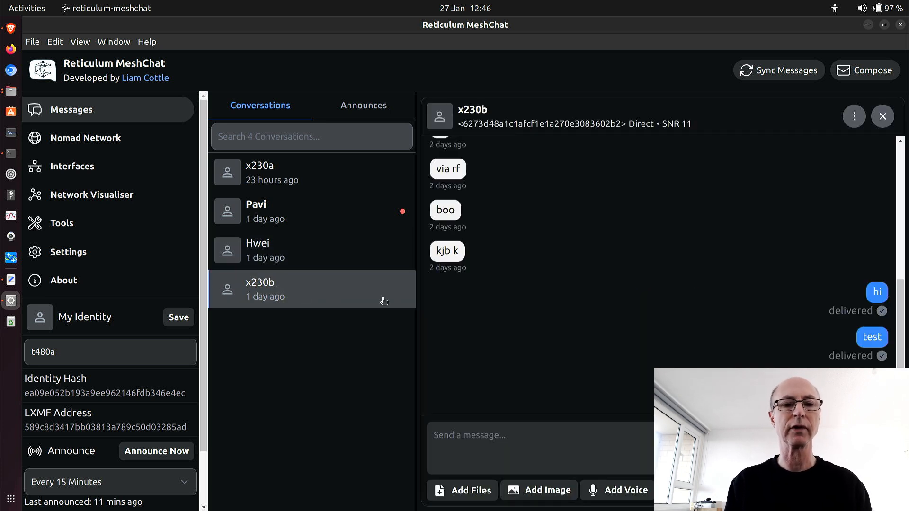
pyautogui.moveTo(854, 116)
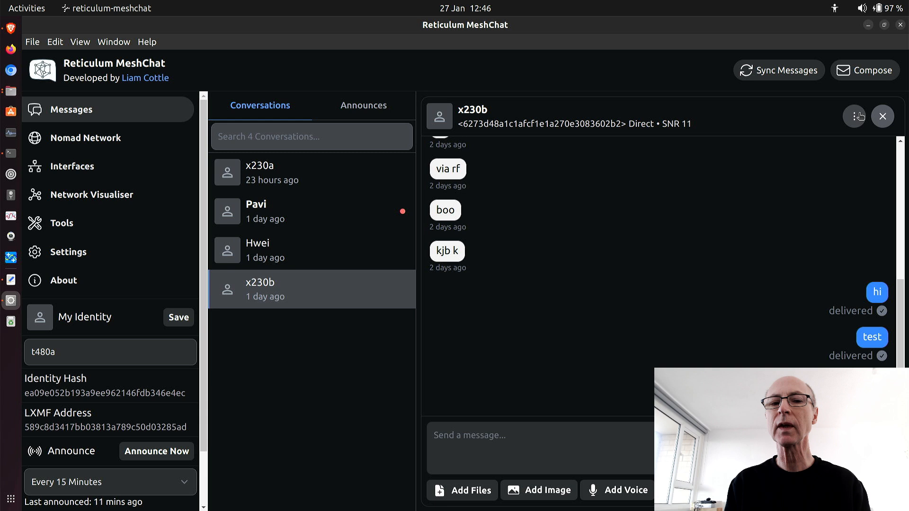
pyautogui.click(855, 116)
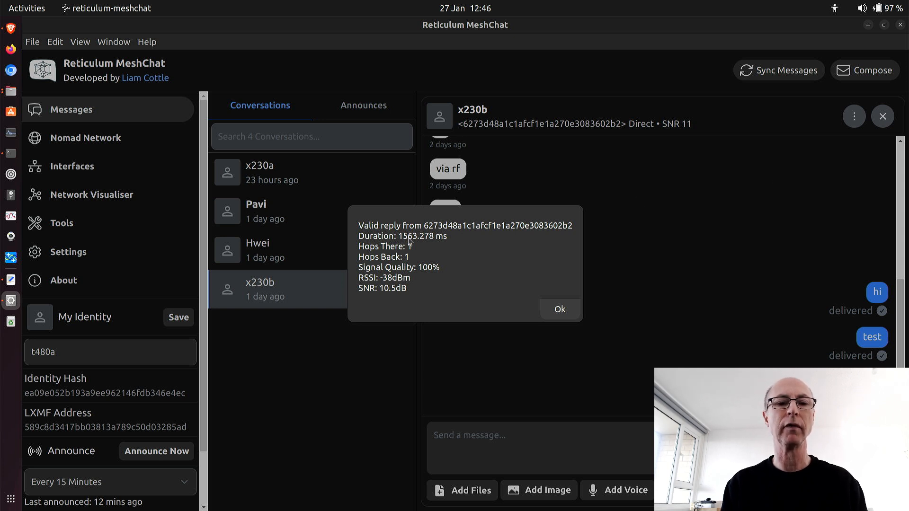
pyautogui.moveTo(434, 249)
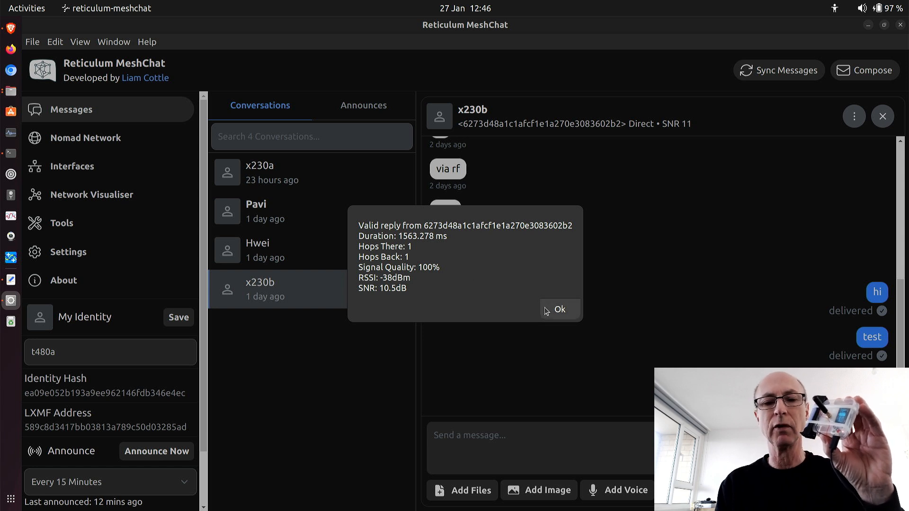
# Step: Dismiss the first ping result and ping x230b again for a fresh one-hop reply
pyautogui.click(558, 308)
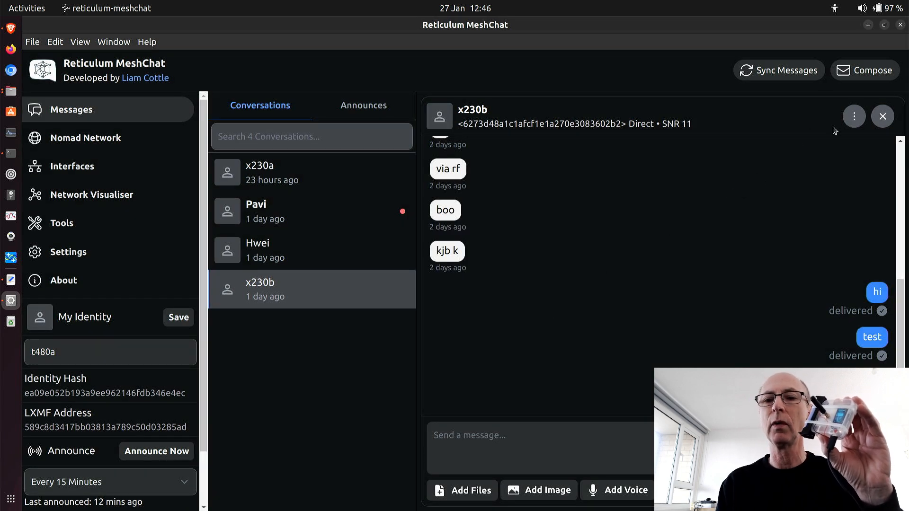
pyautogui.click(854, 115)
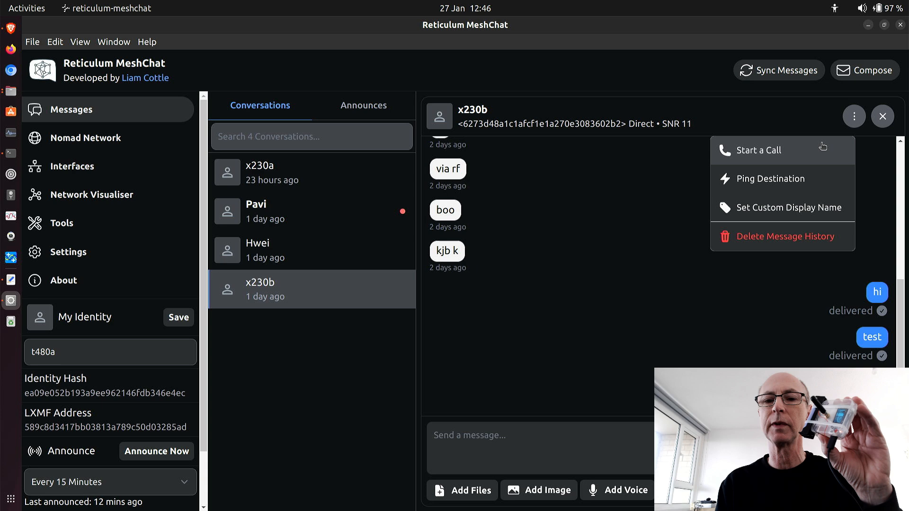
pyautogui.moveTo(771, 179)
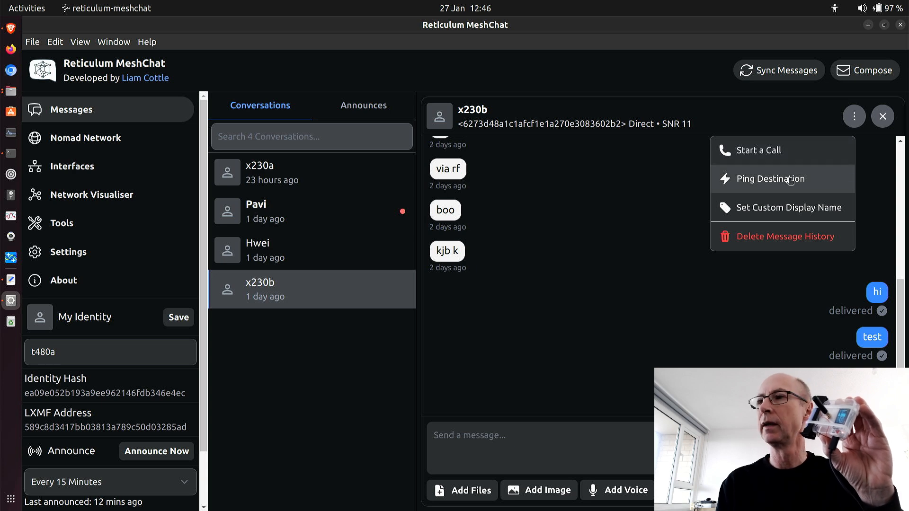
pyautogui.click(769, 178)
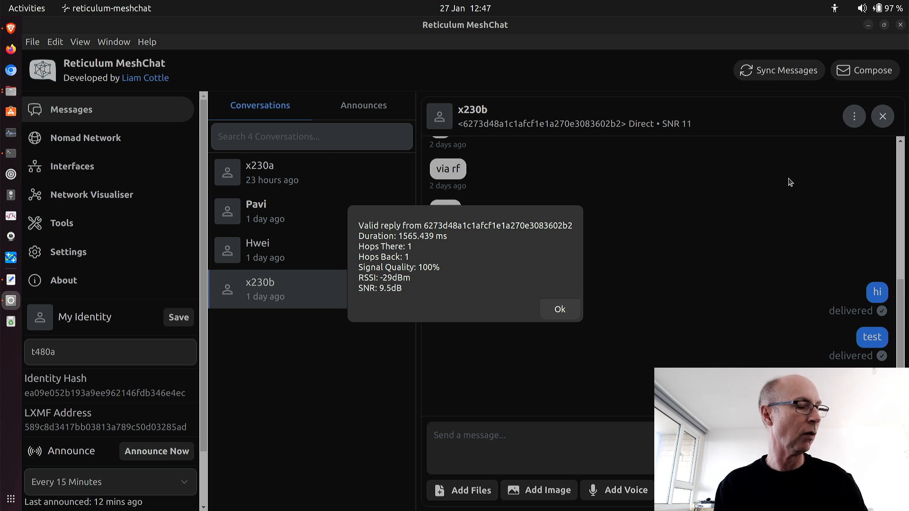
pyautogui.moveTo(715, 260)
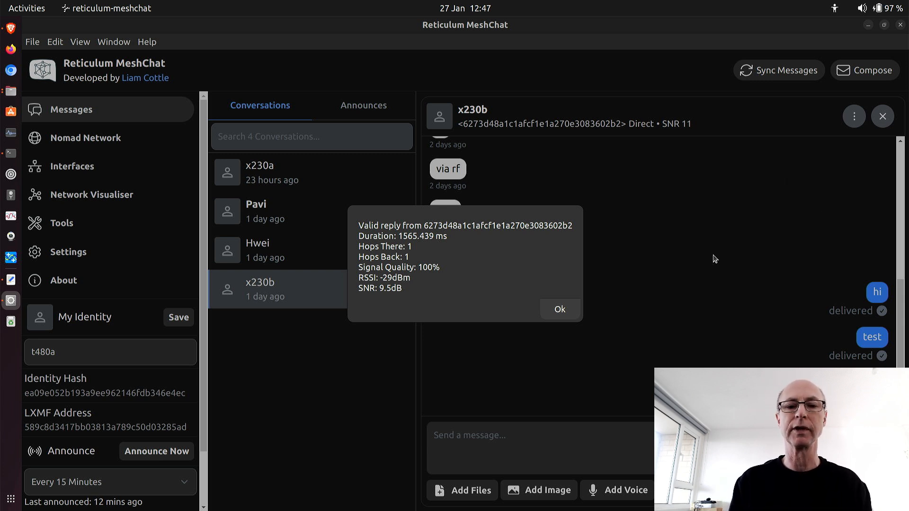
# Step: Dismiss the second ping result before announcing the t480a identity again
pyautogui.click(559, 309)
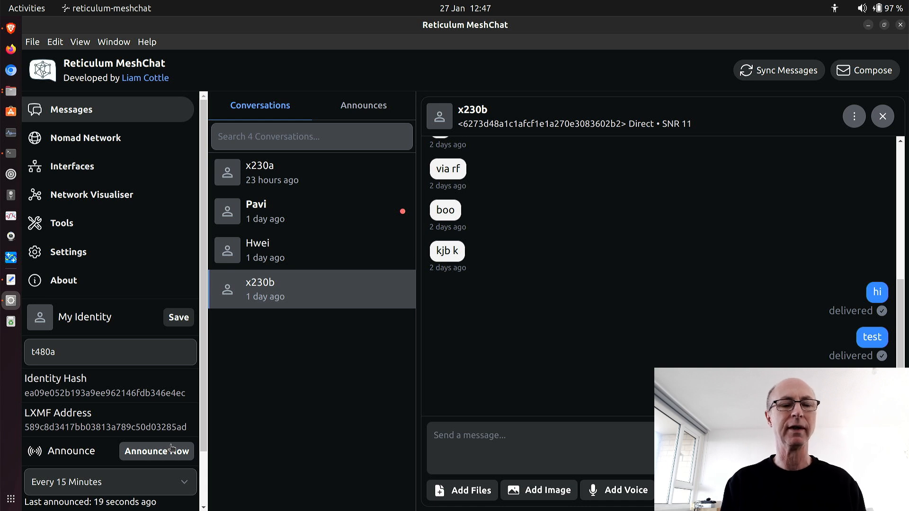
pyautogui.moveTo(226, 467)
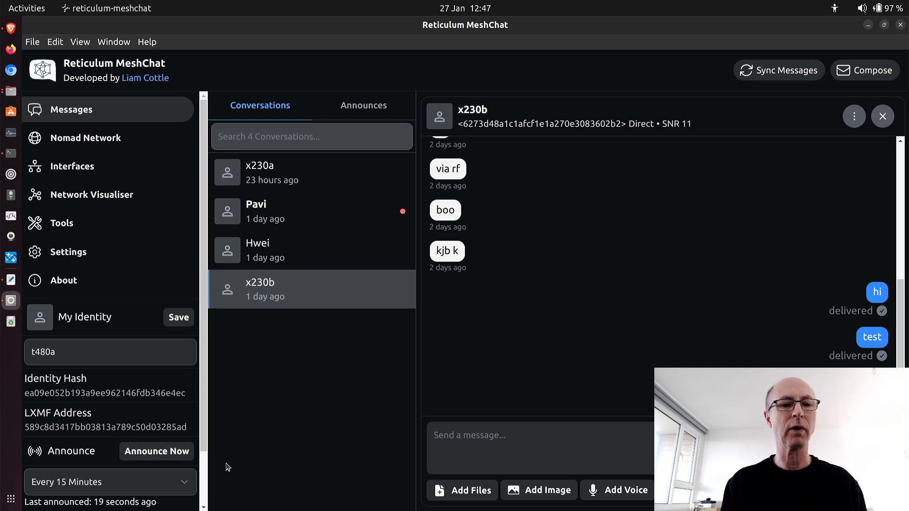
pyautogui.moveTo(304, 300)
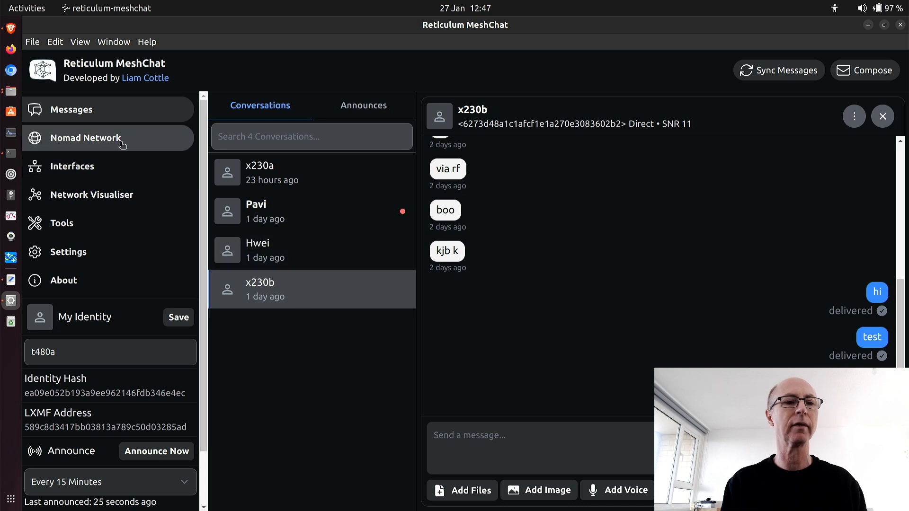
pyautogui.click(87, 137)
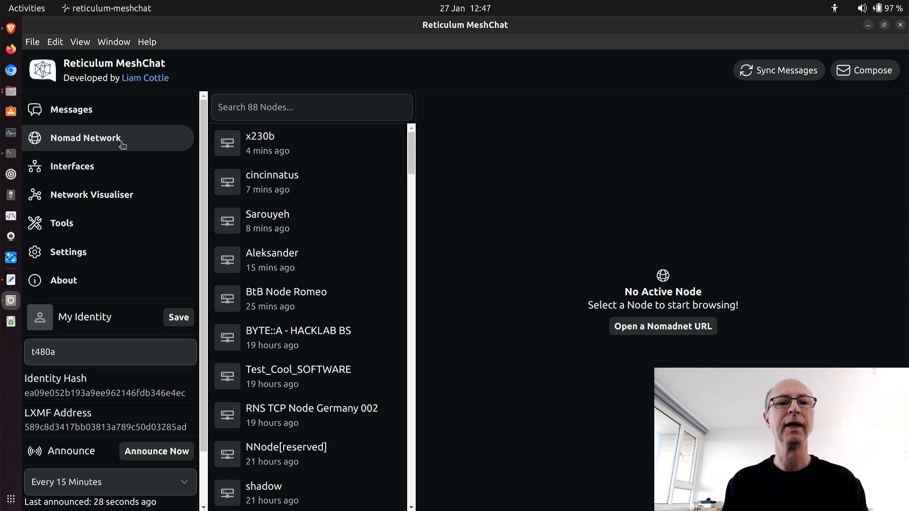
pyautogui.moveTo(243, 144)
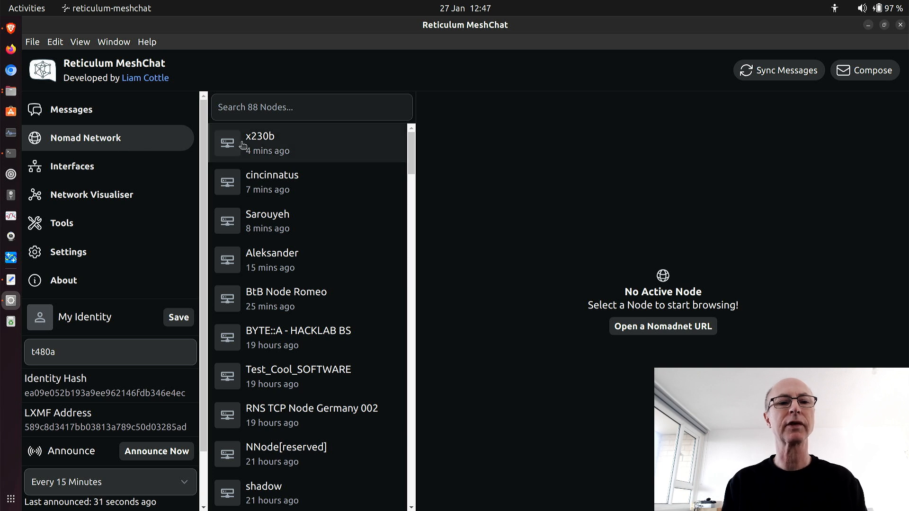
pyautogui.moveTo(257, 145)
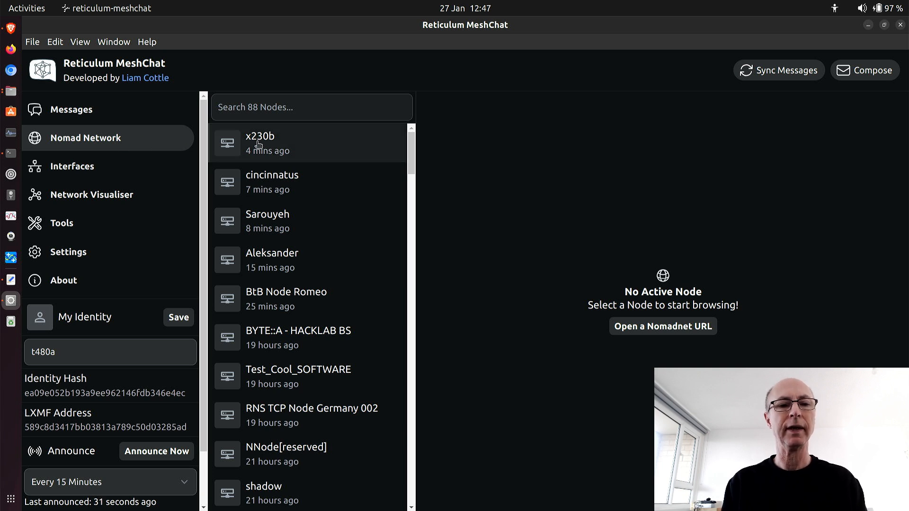
pyautogui.moveTo(272, 260)
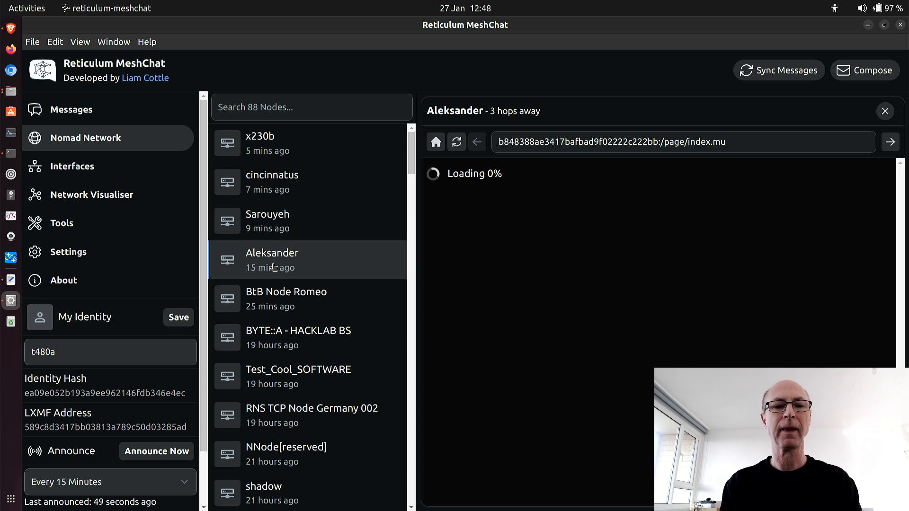
pyautogui.moveTo(467, 204)
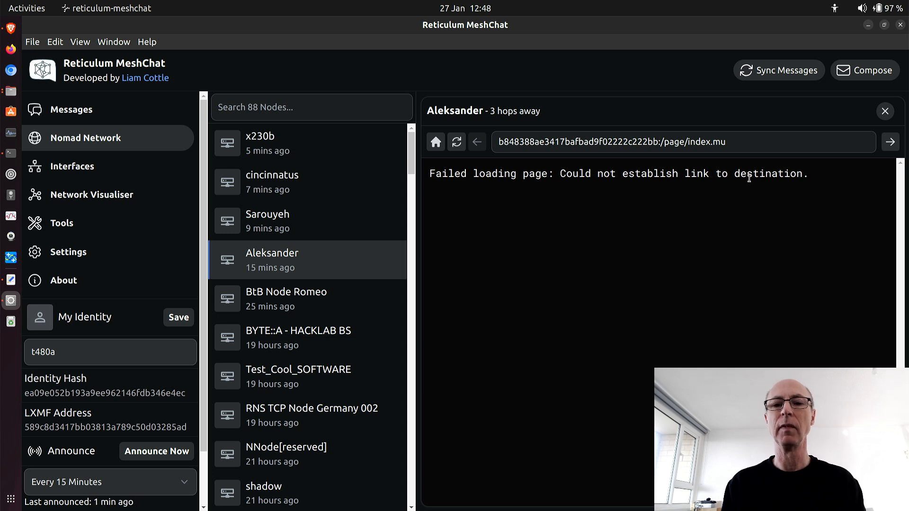
pyautogui.moveTo(704, 187)
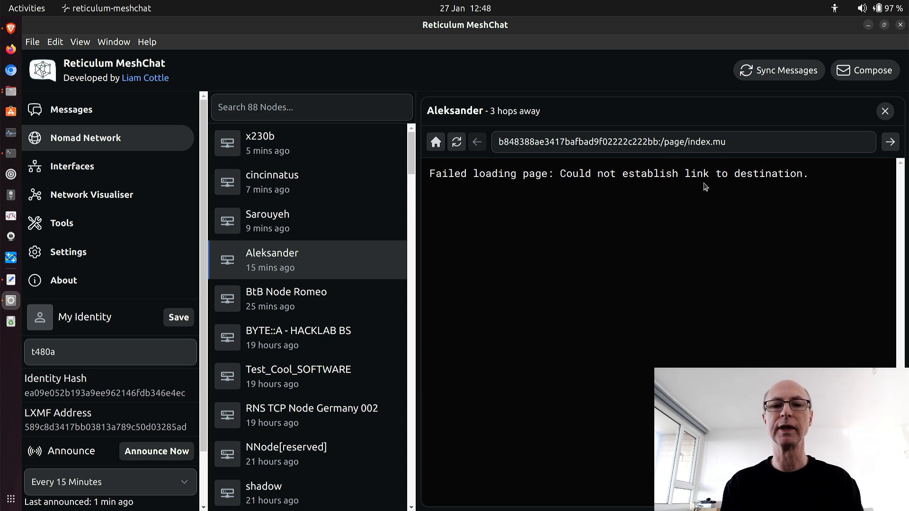
pyautogui.moveTo(678, 174)
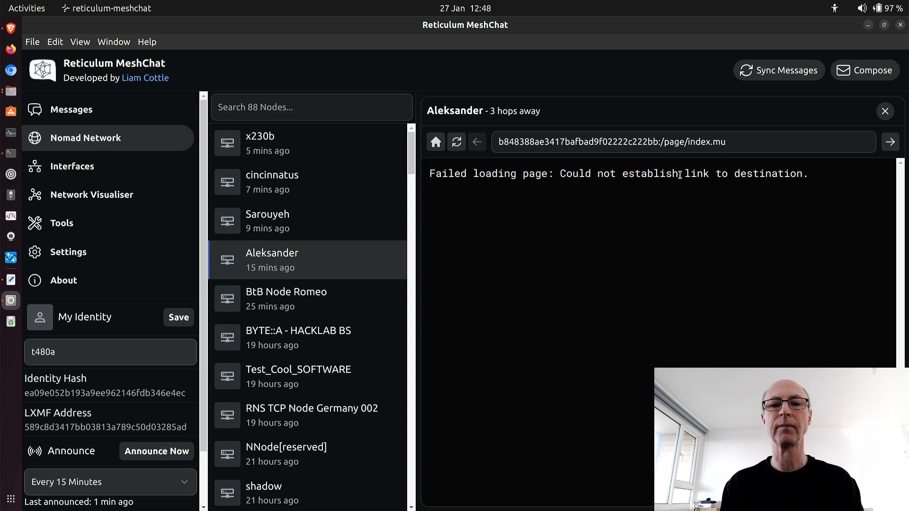
pyautogui.moveTo(539, 73)
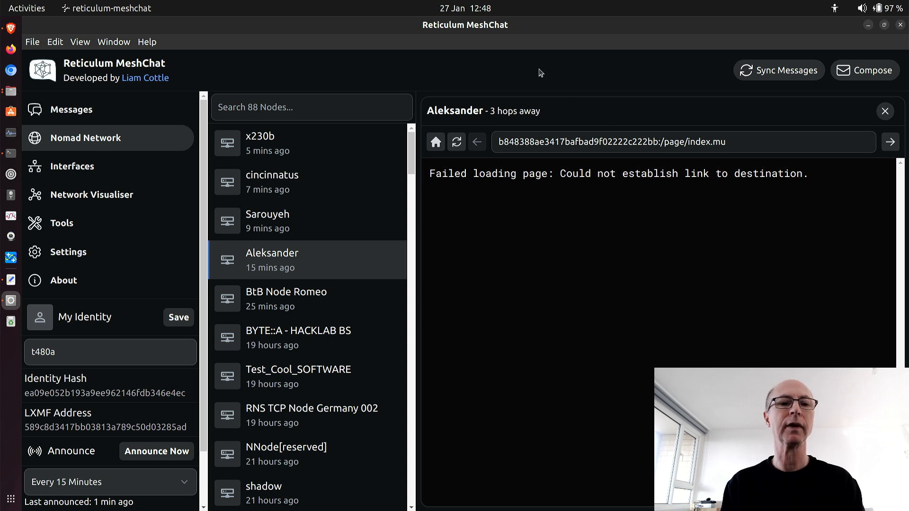
pyautogui.moveTo(283, 129)
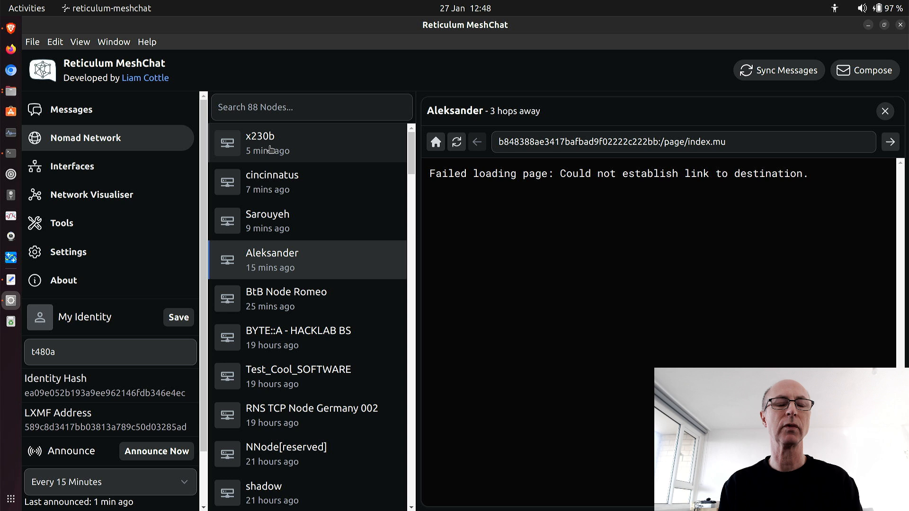
# Step: Load x230b's Nomad index page over radio and look through its Hello World content
pyautogui.click(307, 143)
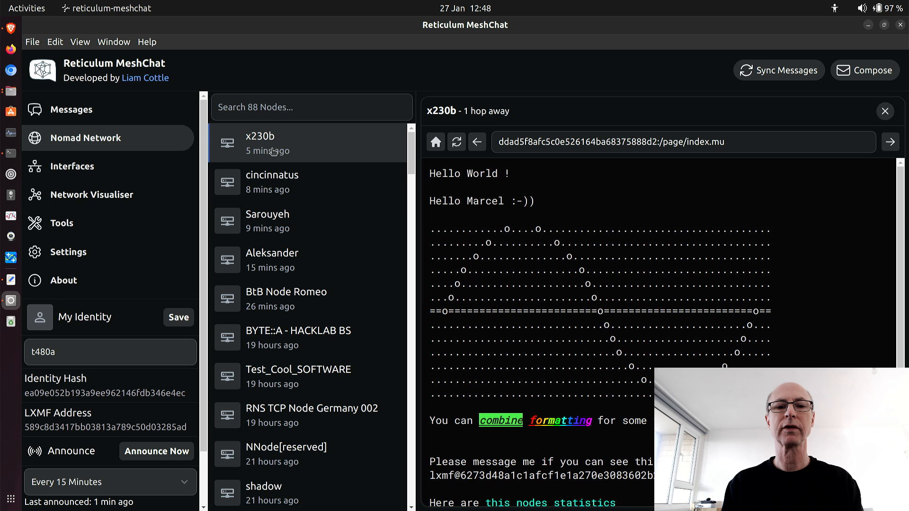
pyautogui.scroll(-3)
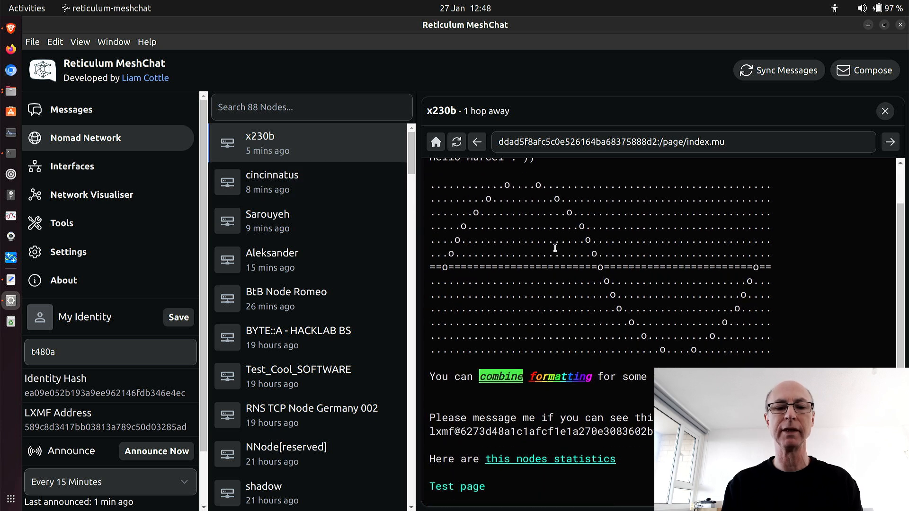
pyautogui.scroll(3)
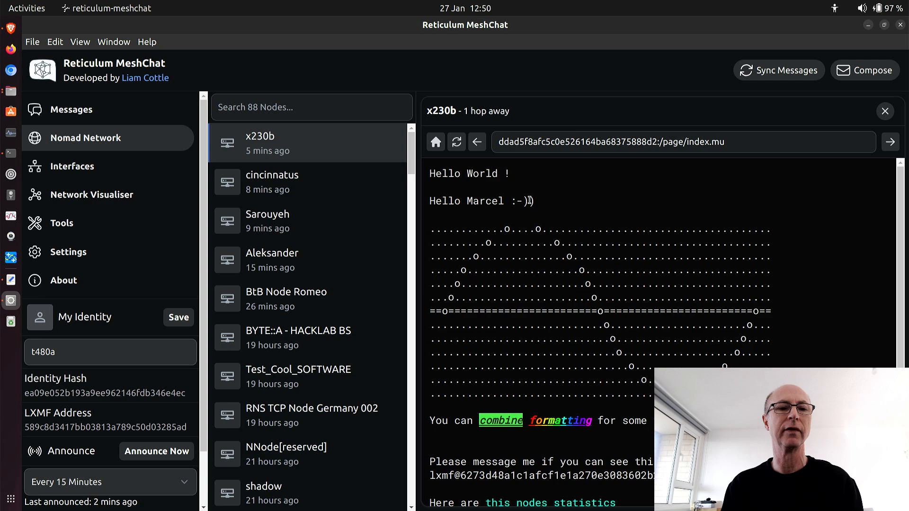
pyautogui.moveTo(284, 181)
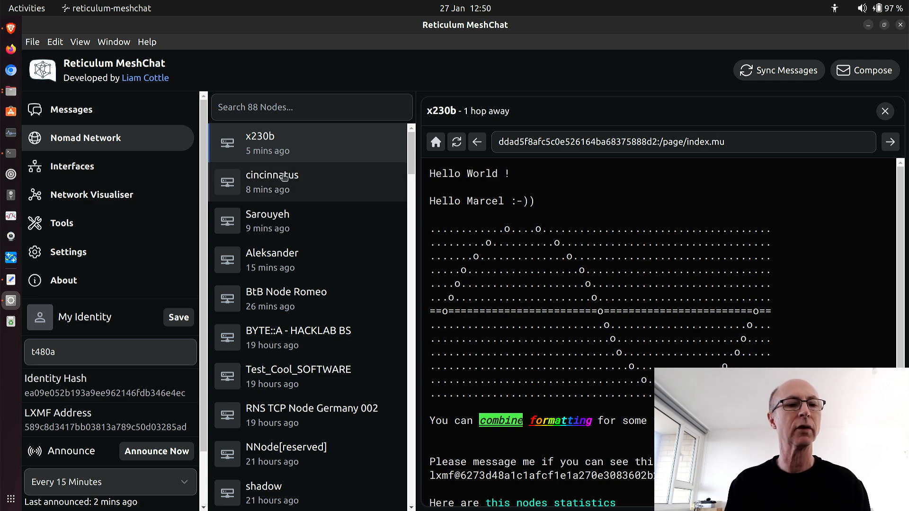
# Step: Bring up the Network Visualiser showing t480a linked to RNode1 and surrounding peers
pyautogui.click(91, 194)
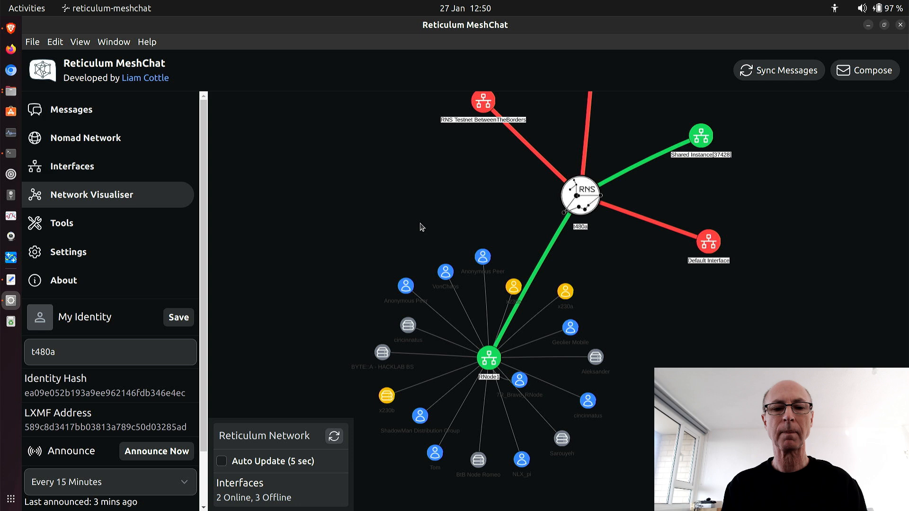
pyautogui.moveTo(489, 358)
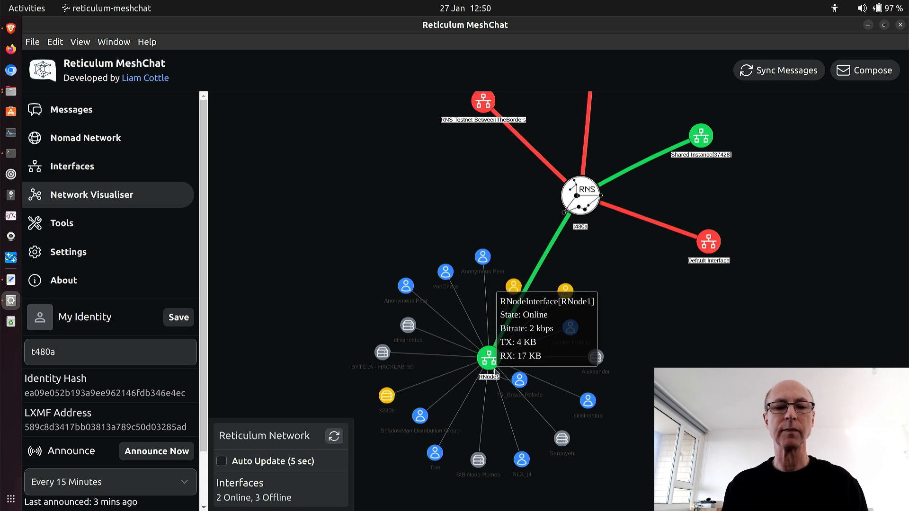
pyautogui.moveTo(512, 332)
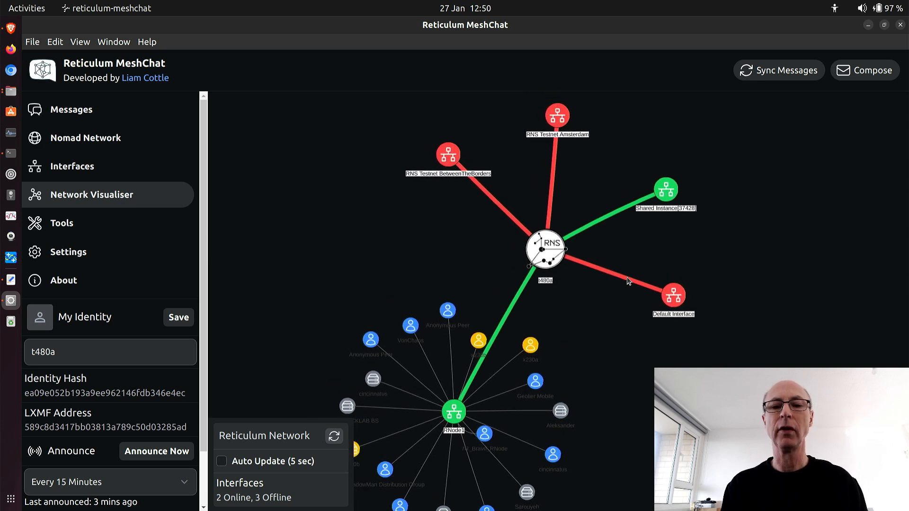
pyautogui.moveTo(465, 169)
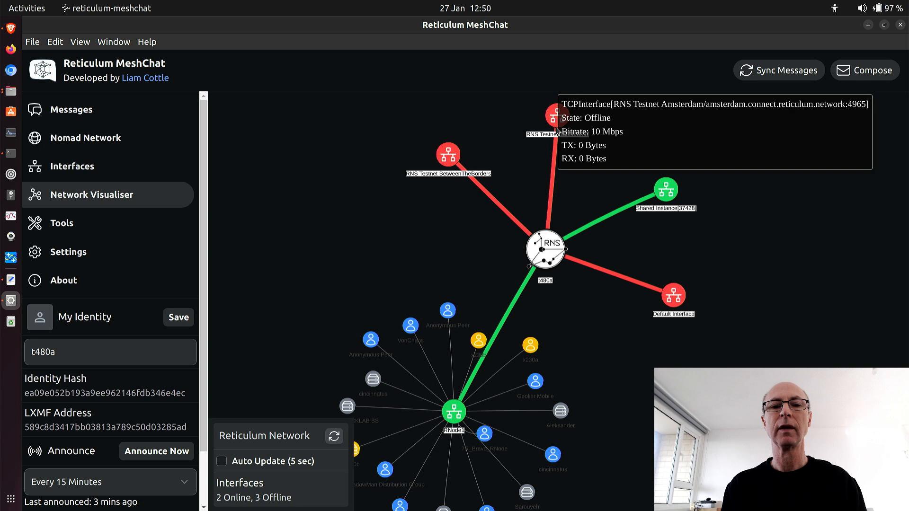
pyautogui.moveTo(535, 154)
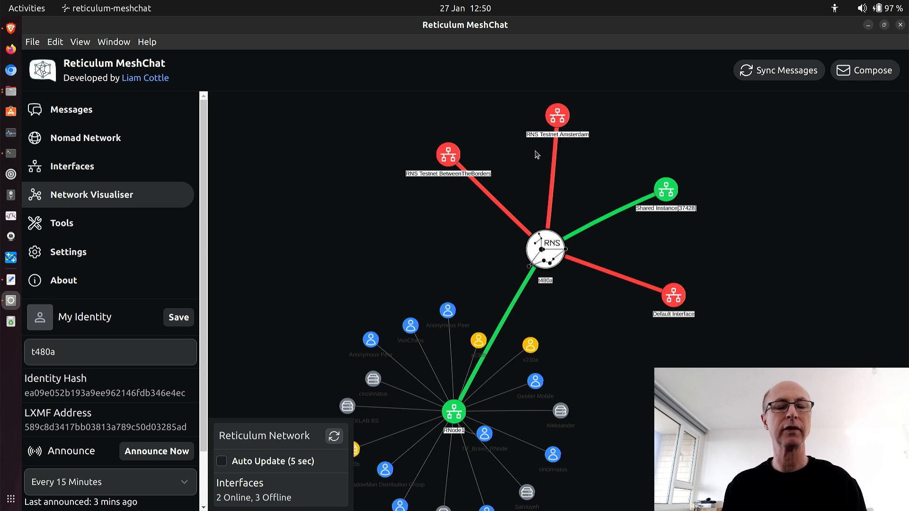
pyautogui.moveTo(528, 151)
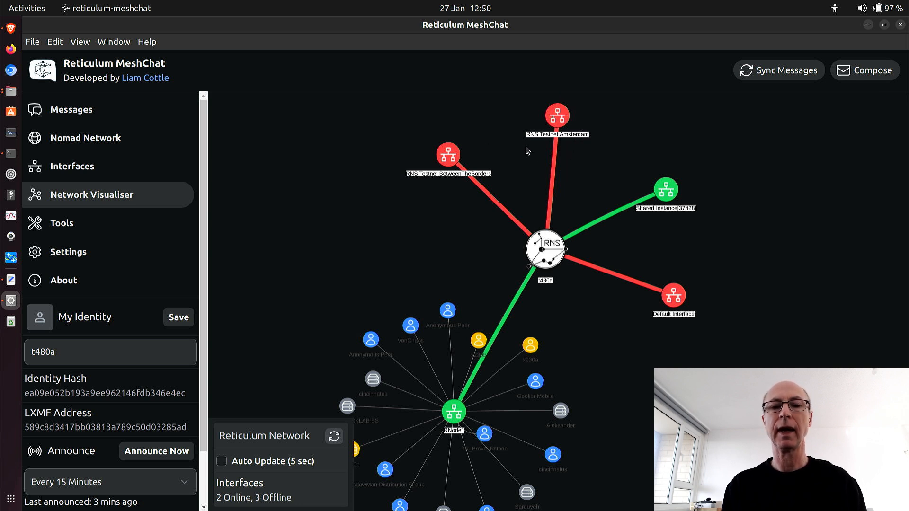
pyautogui.moveTo(543, 145)
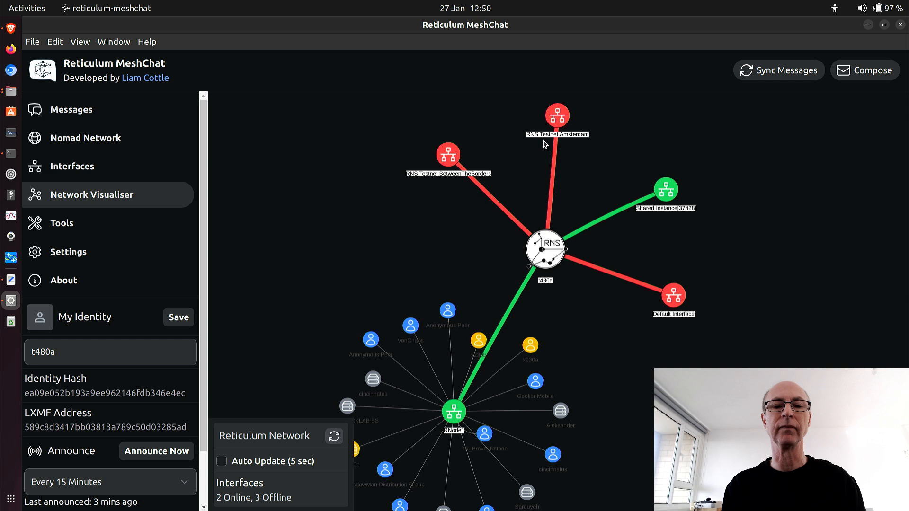
pyautogui.moveTo(560, 144)
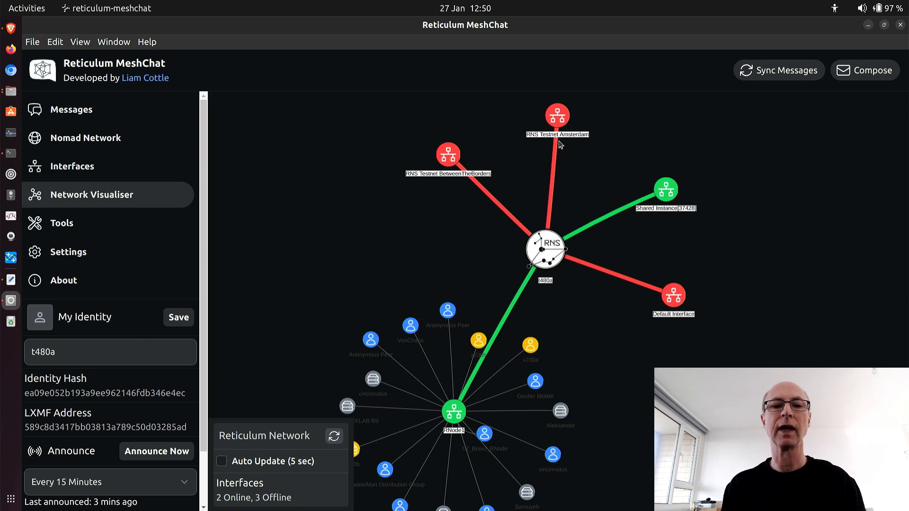
pyautogui.moveTo(613, 310)
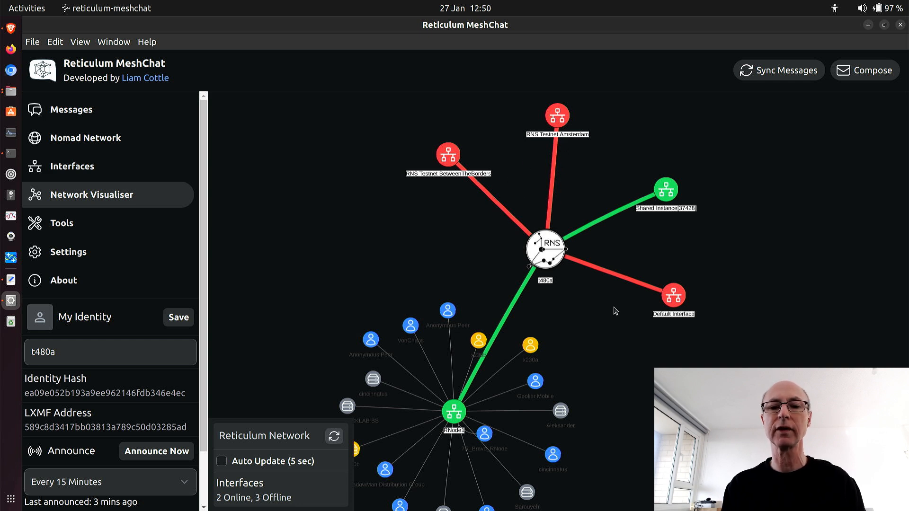
pyautogui.moveTo(673, 297)
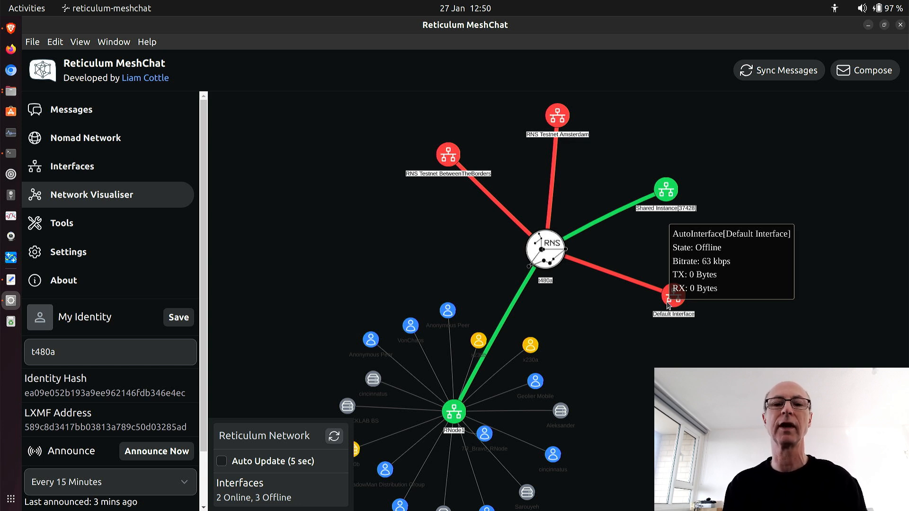
pyautogui.moveTo(651, 246)
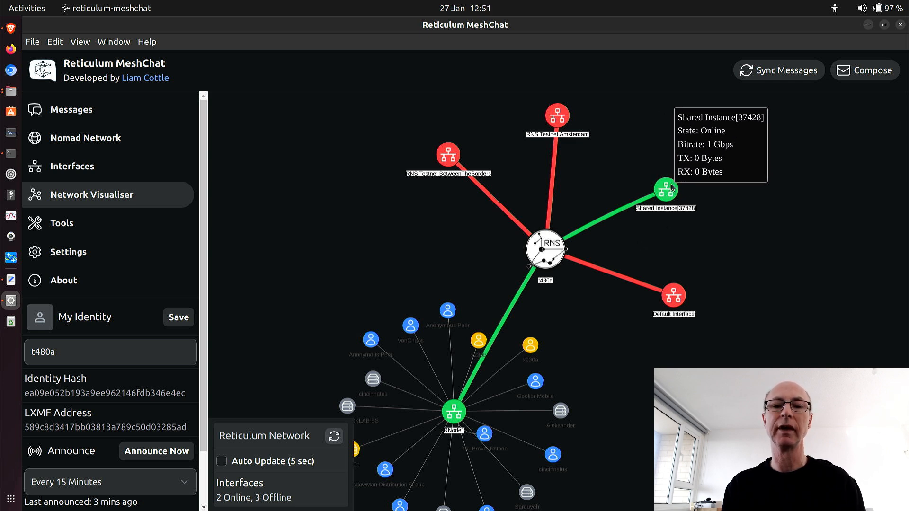
pyautogui.moveTo(591, 232)
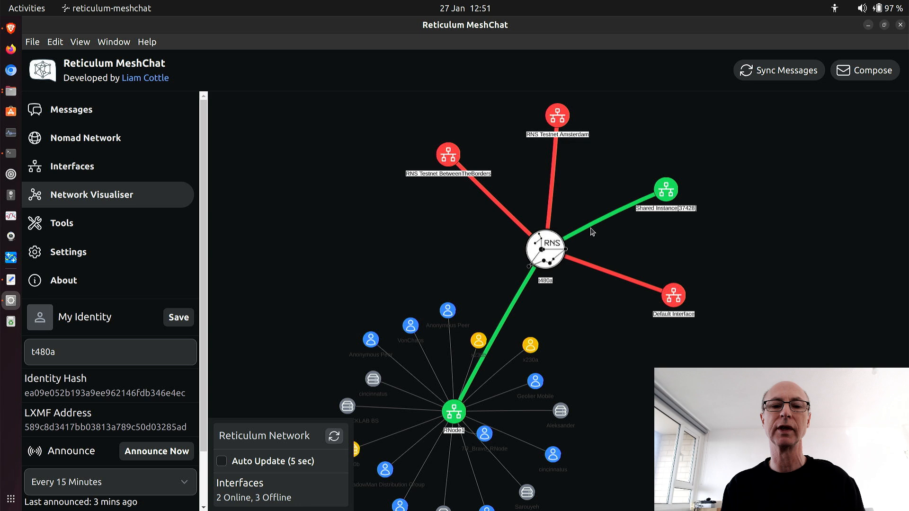
pyautogui.moveTo(546, 249)
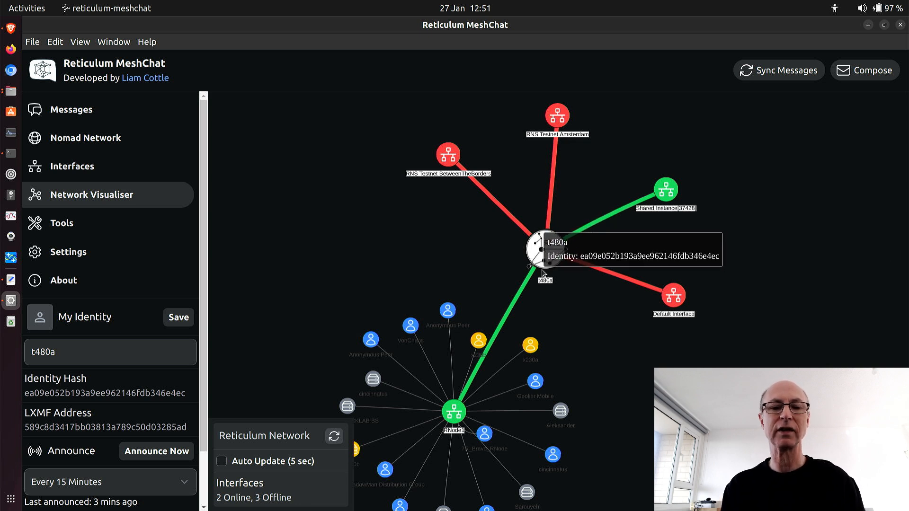
pyautogui.moveTo(454, 412)
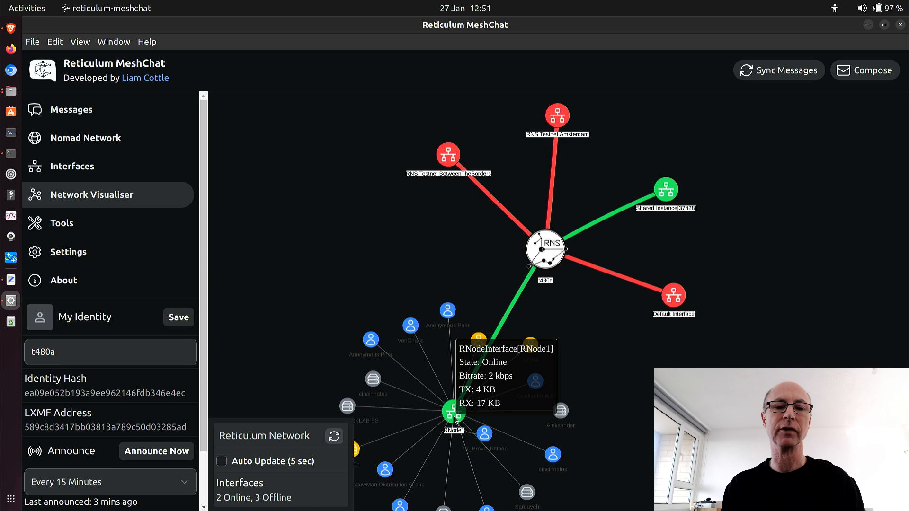
pyautogui.moveTo(413, 420)
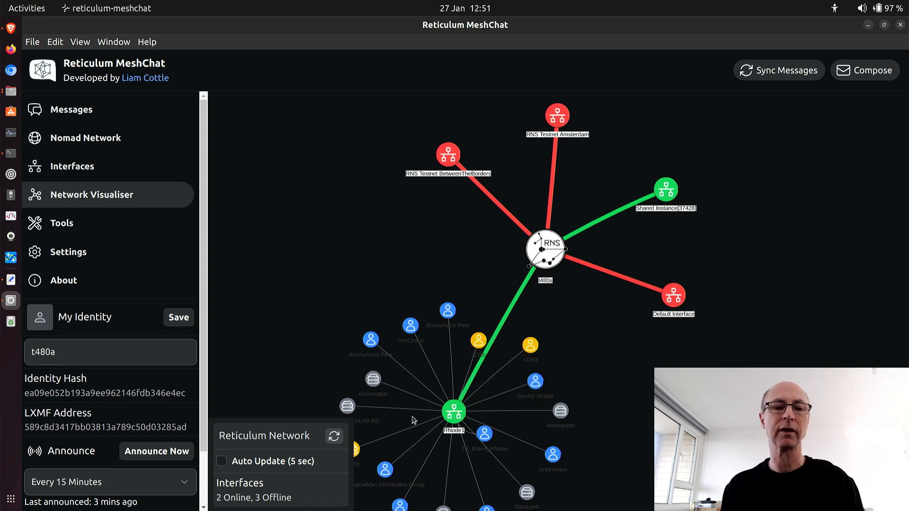
pyautogui.moveTo(564, 437)
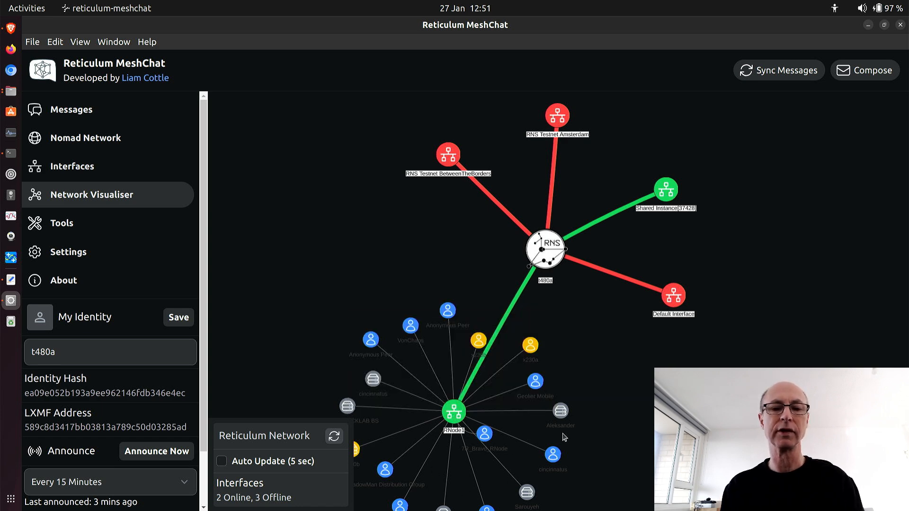
pyautogui.moveTo(598, 386)
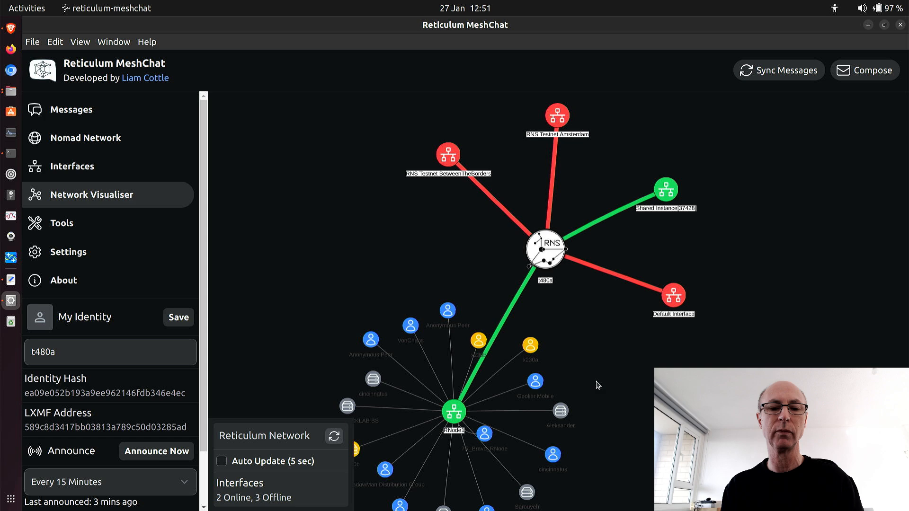
pyautogui.moveTo(388, 377)
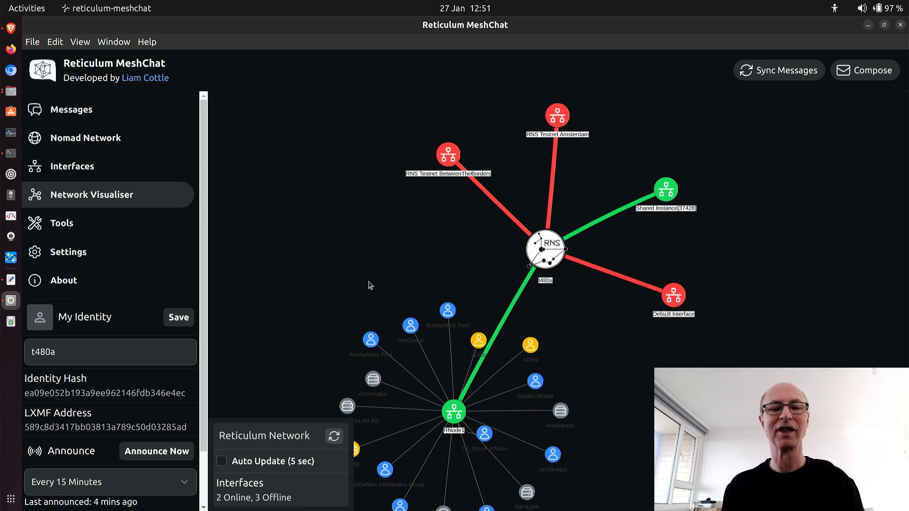
pyautogui.moveTo(495, 321)
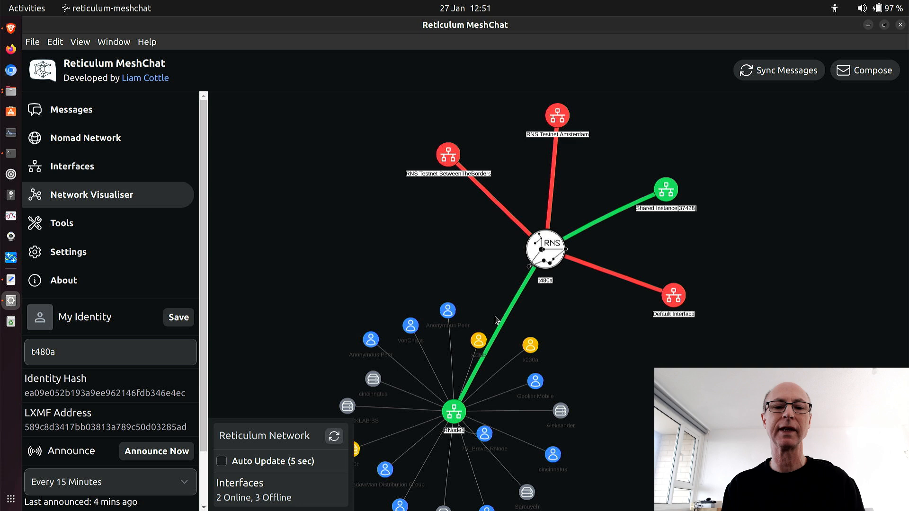
pyautogui.moveTo(595, 319)
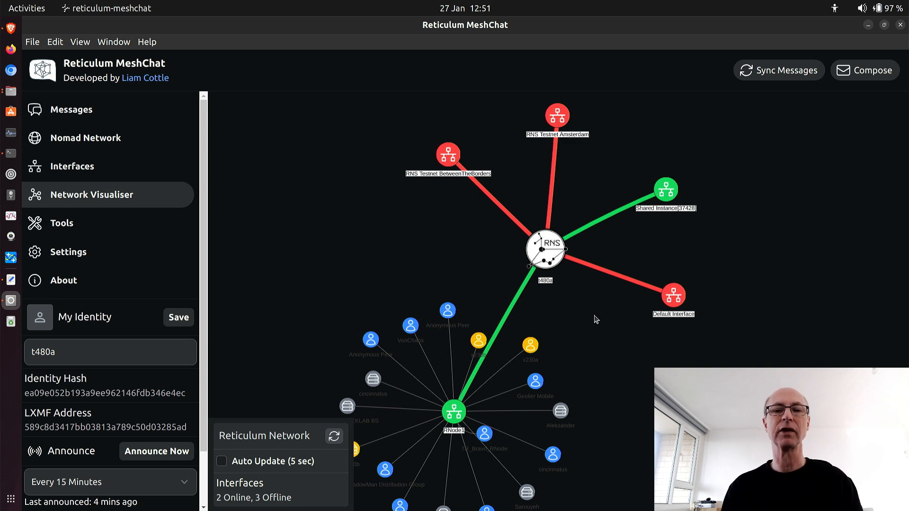